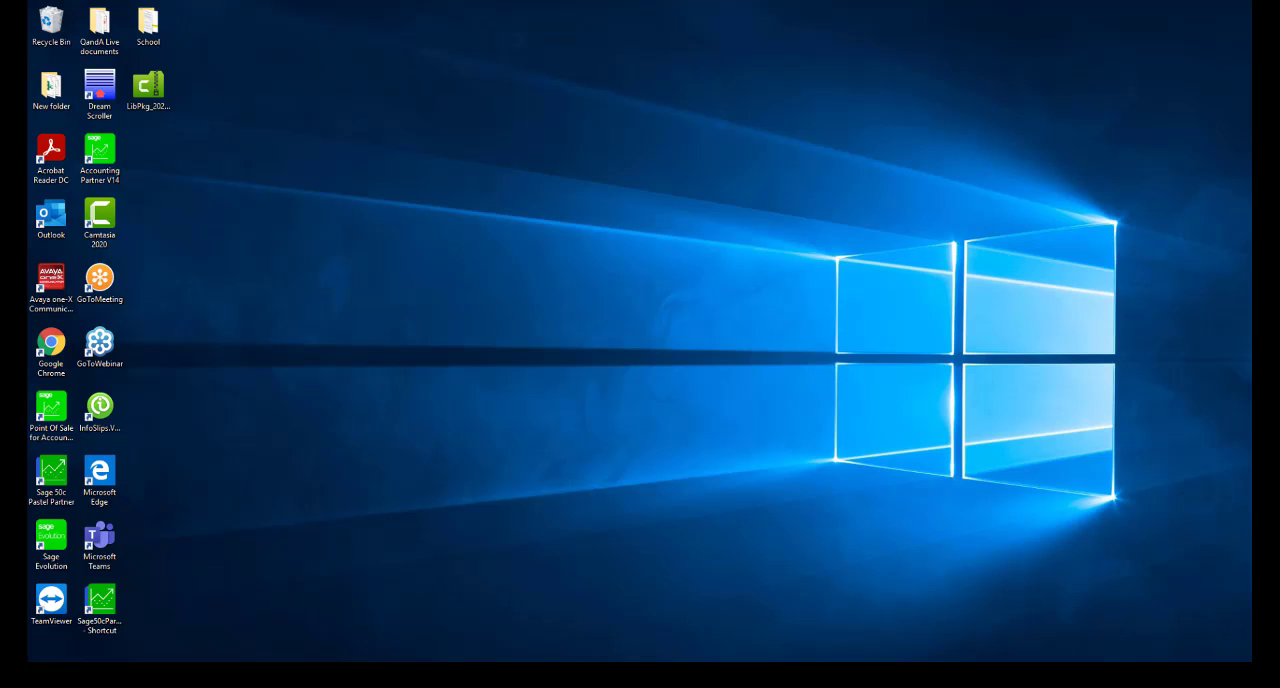
mouse_move(1036, 308)
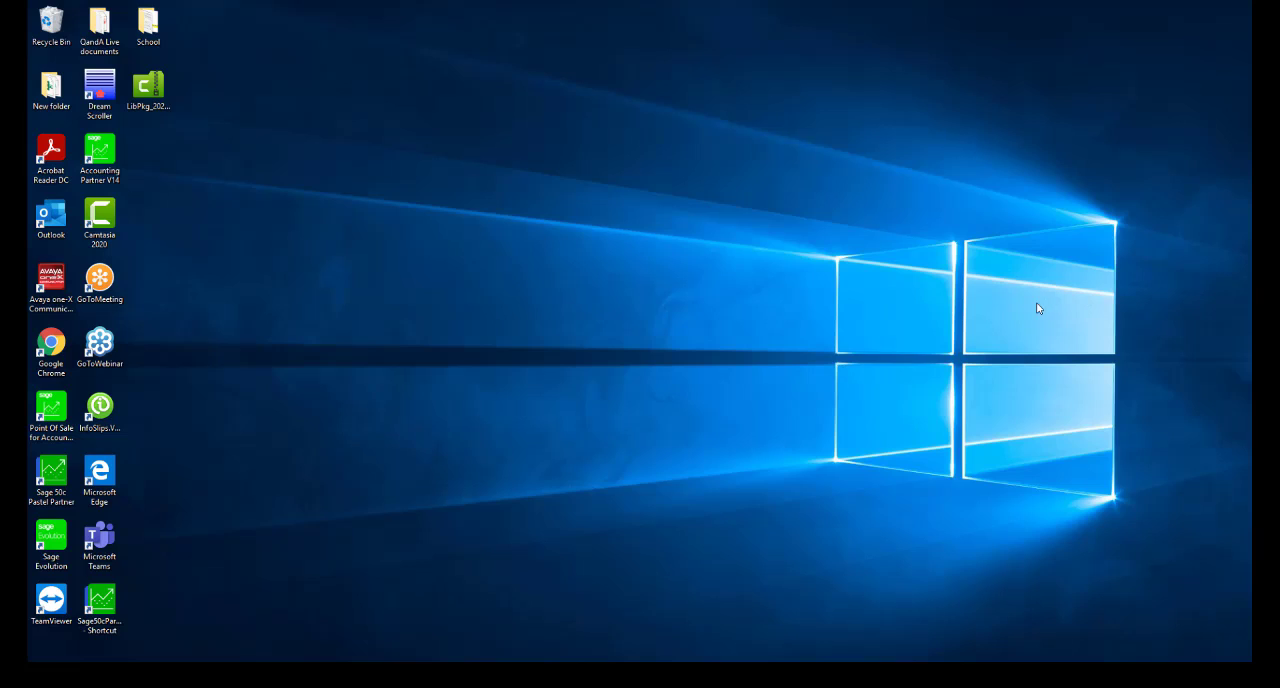
mouse_move(205, 633)
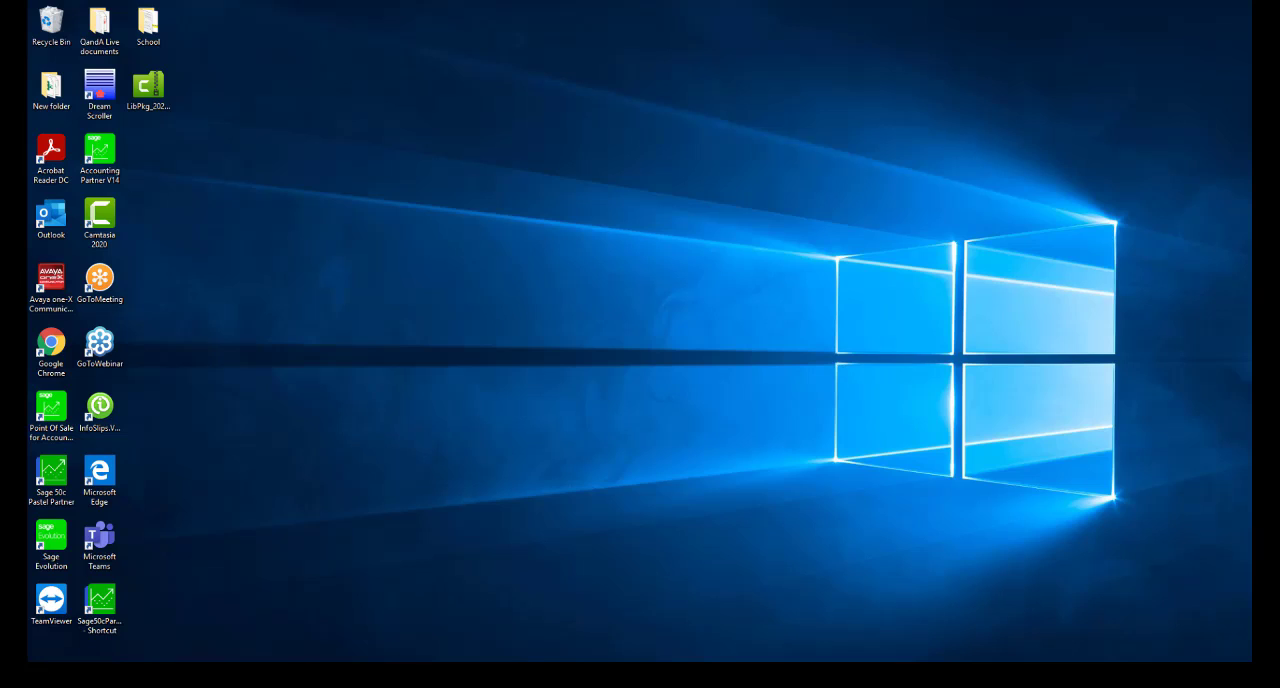
mouse_move(76, 659)
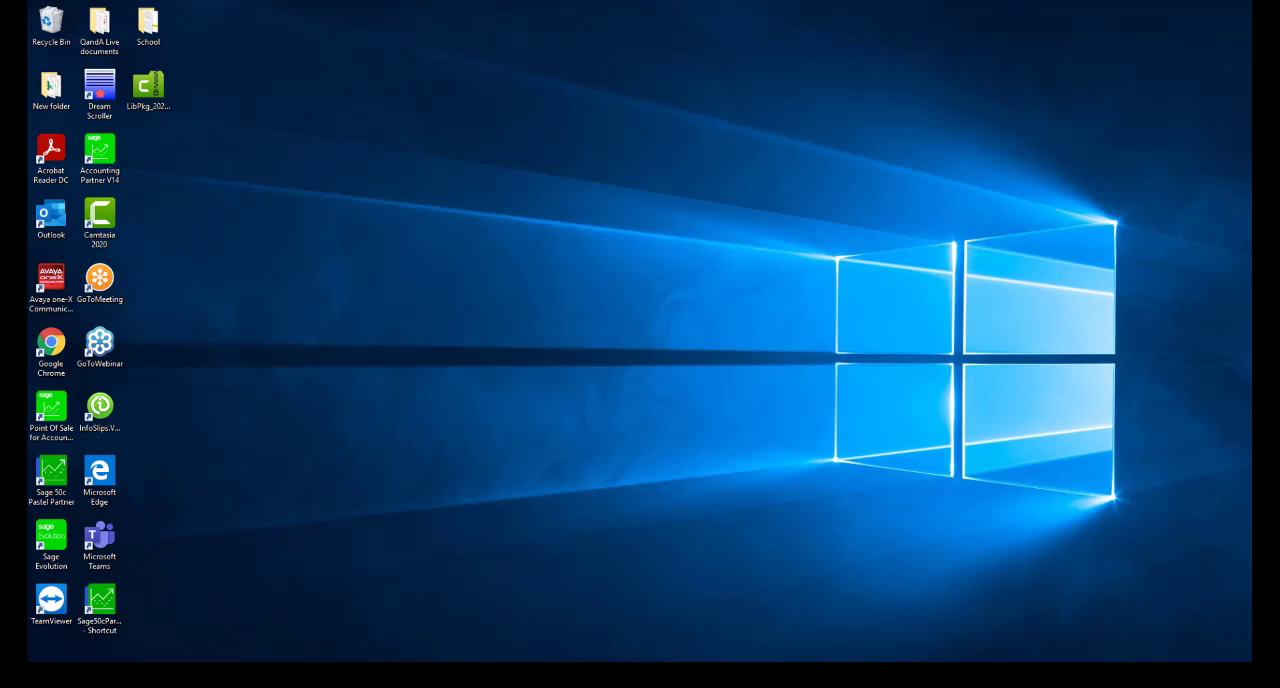
mouse_move(135, 634)
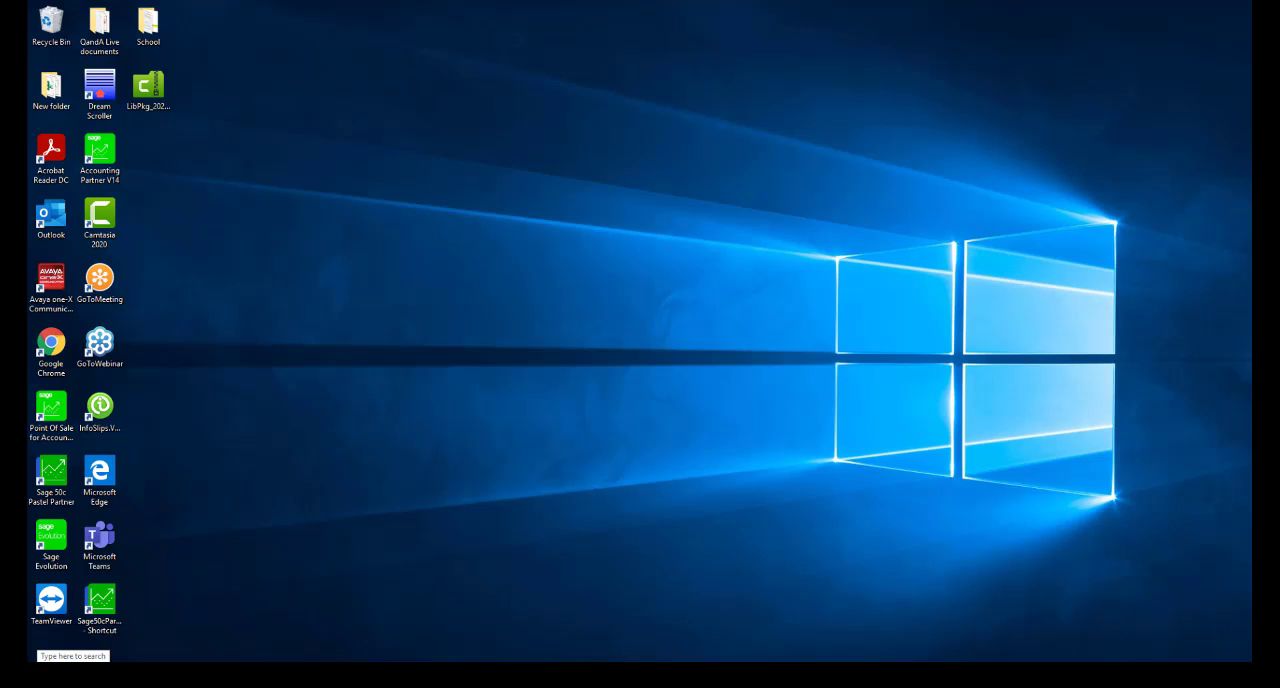
Step: Open File Explorer and browse into the Local Disk (C:) drive
click(73, 656)
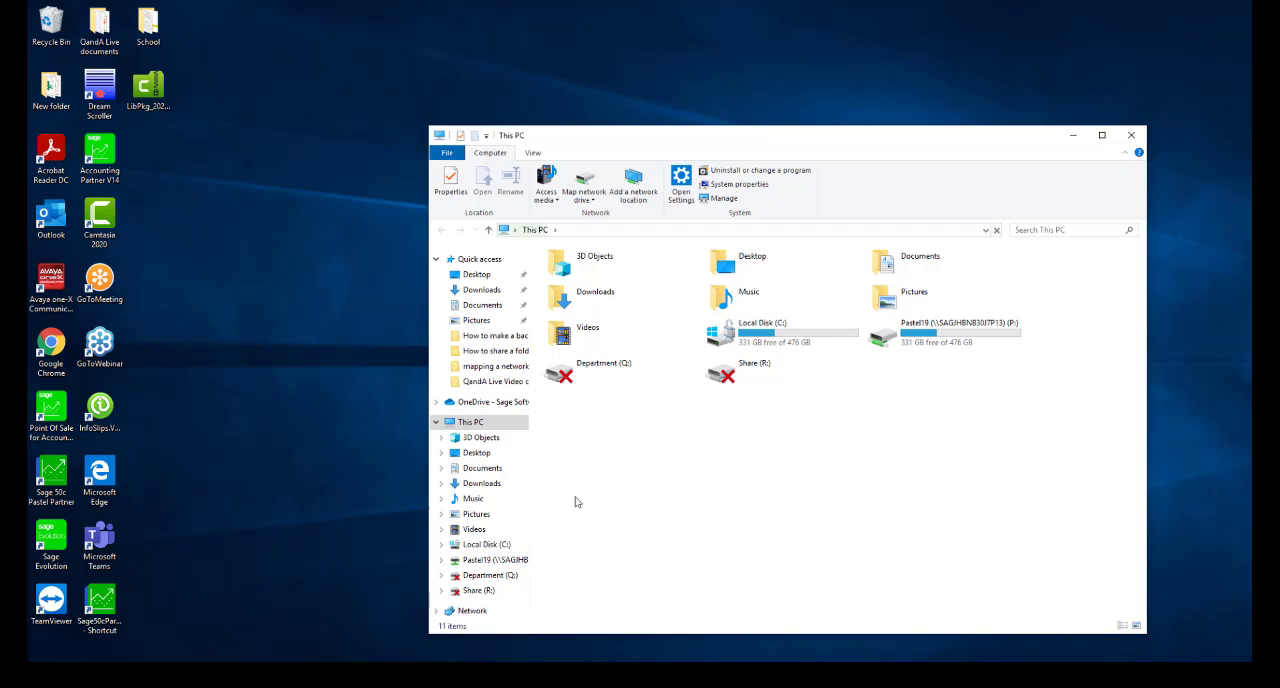
click(764, 330)
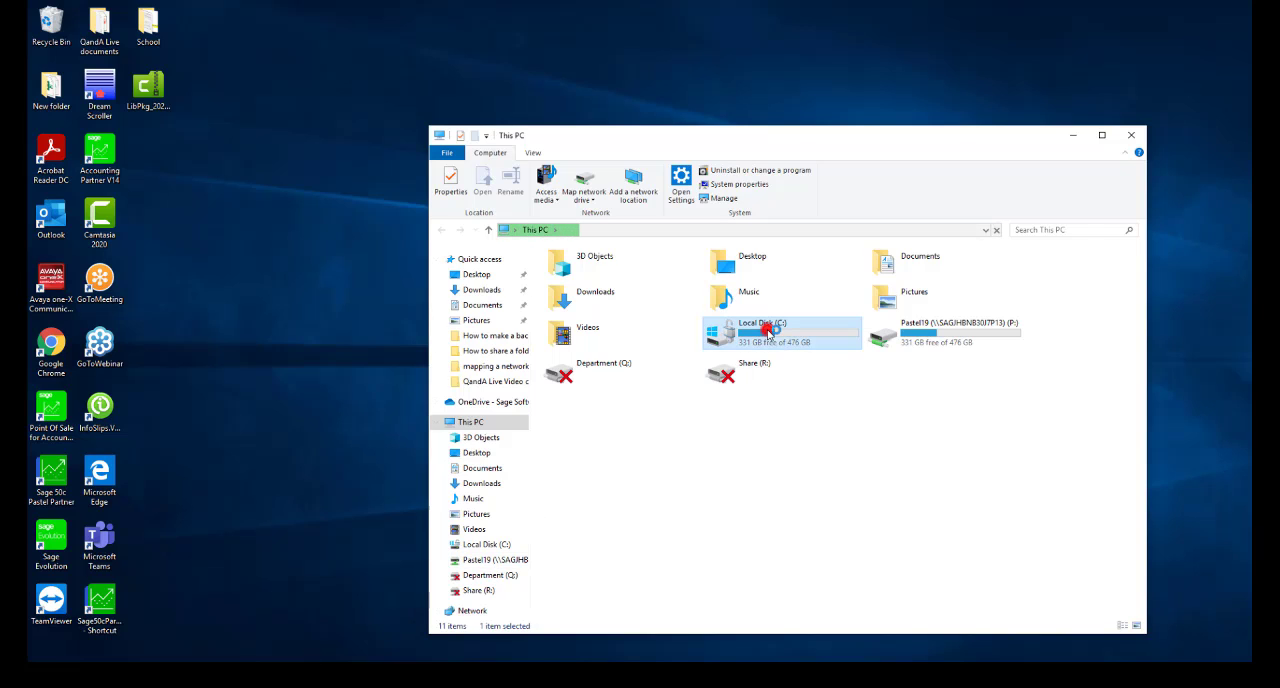
double_click(770, 330)
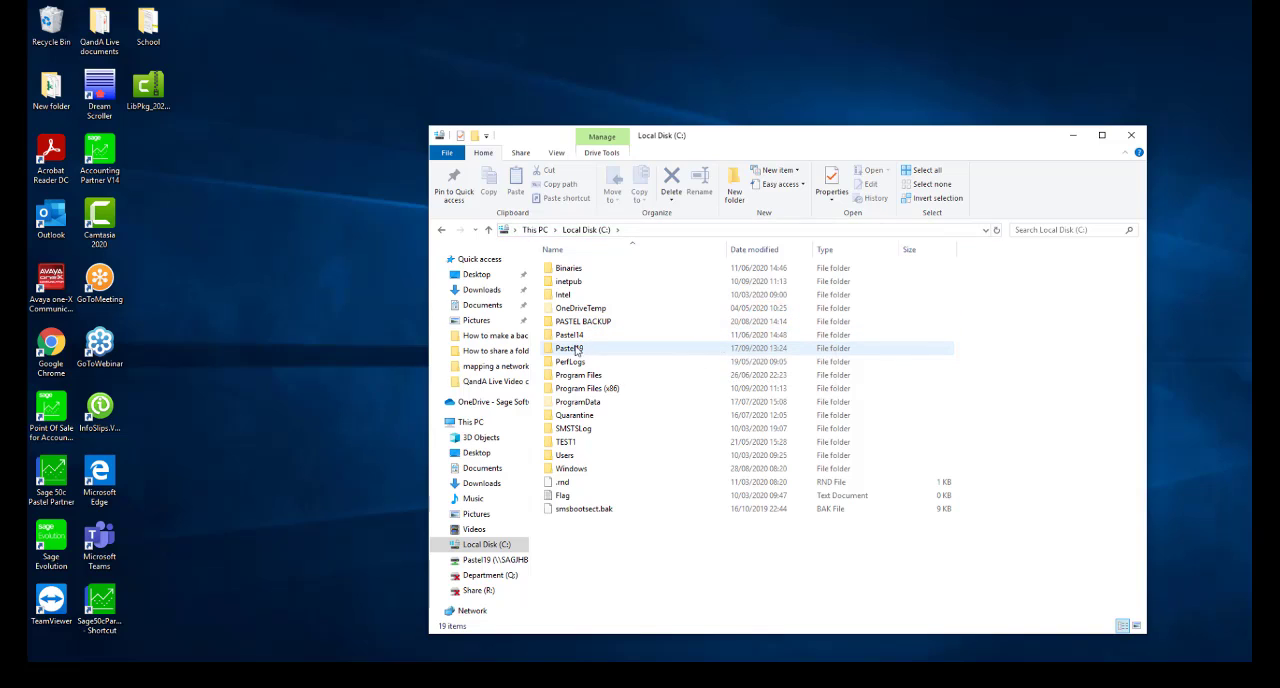
Step: Open the Share dialog from the Sharing tab of Pastel19's Properties
right_click(569, 348)
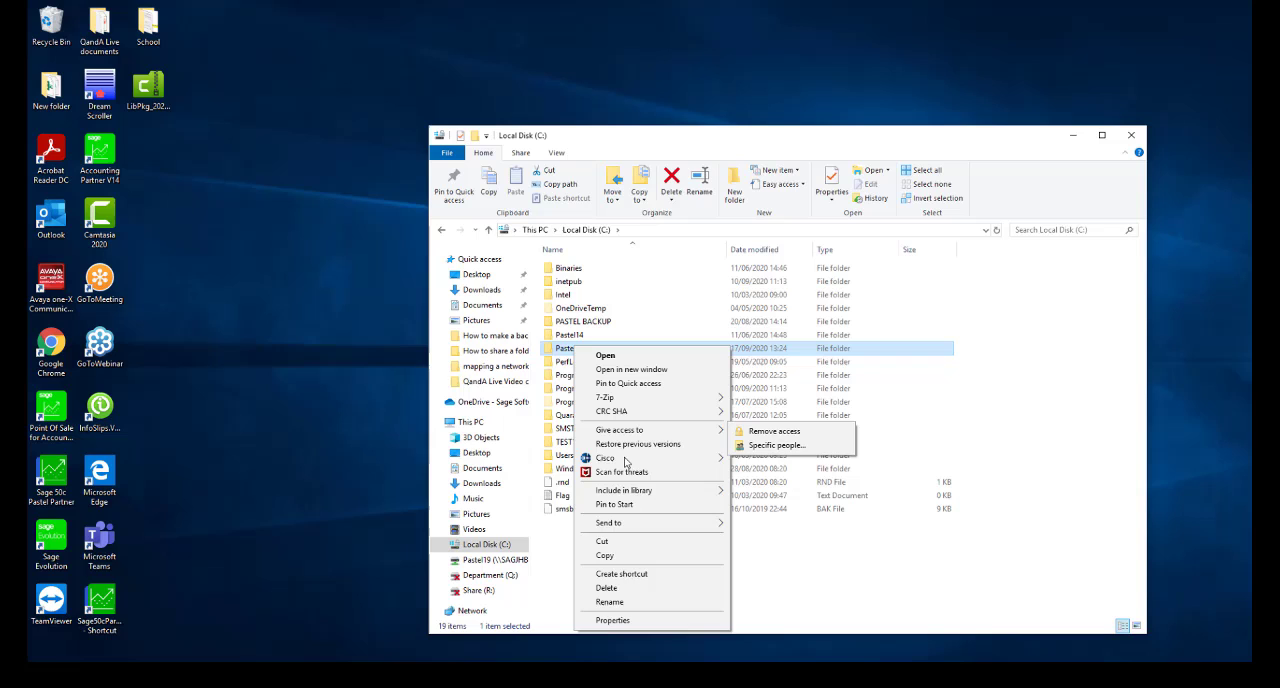
click(611, 620)
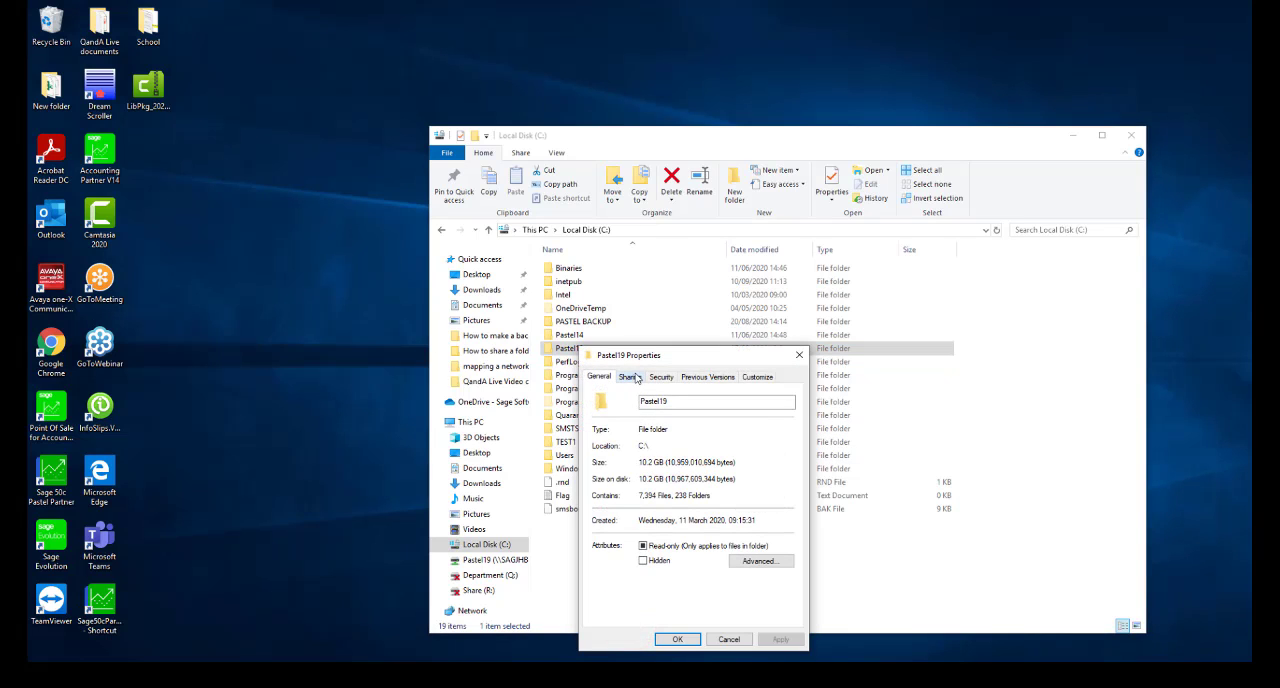
click(629, 376)
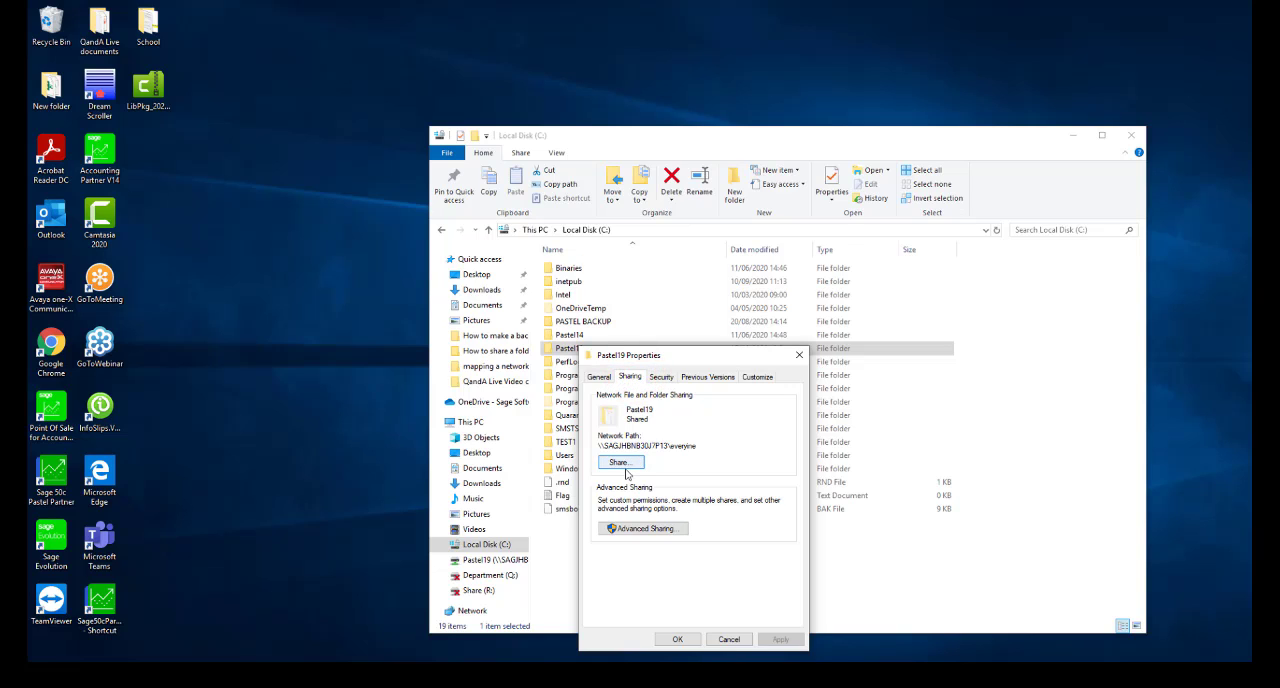
click(620, 462)
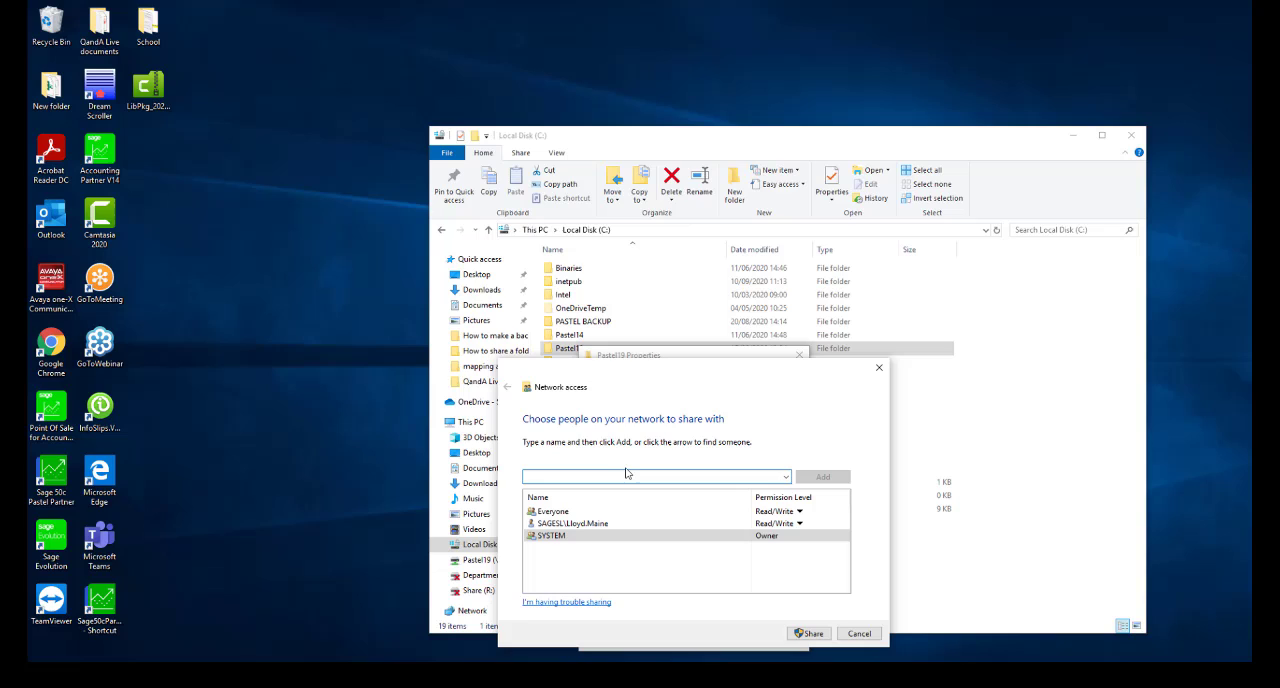
Step: Add Everyone with Read/Write permission and apply the Pastel19 share
text(everyone)
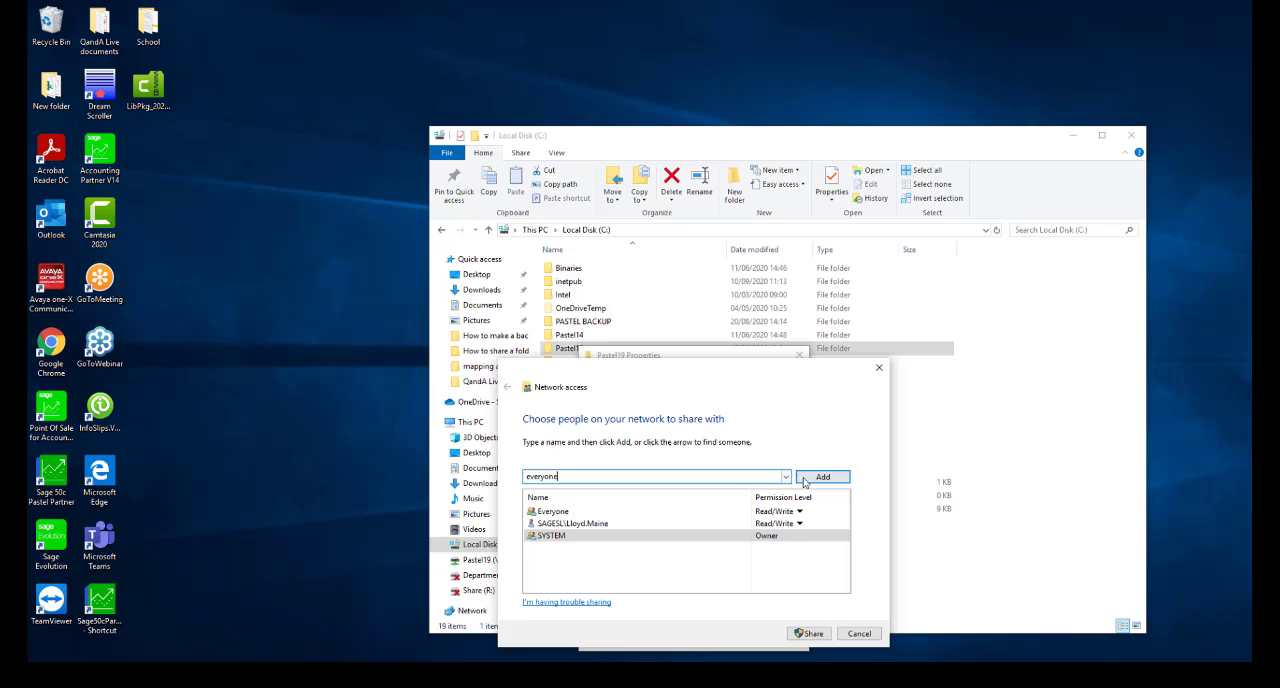
click(823, 476)
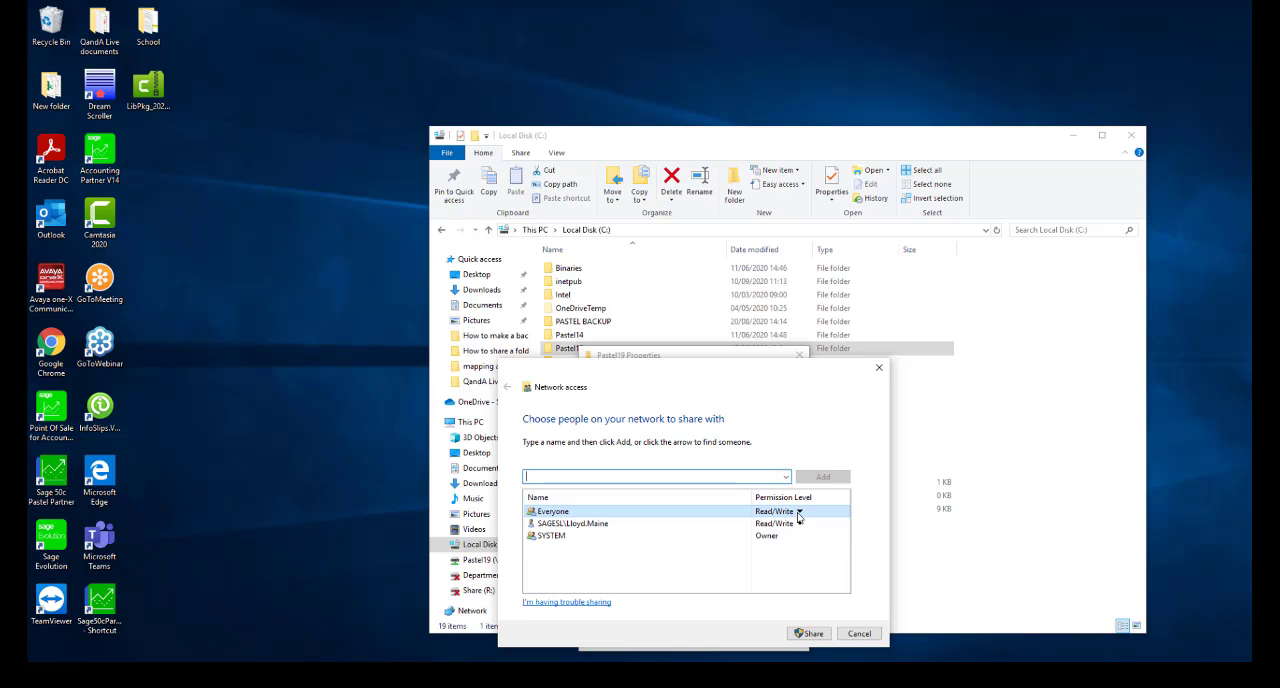
click(799, 511)
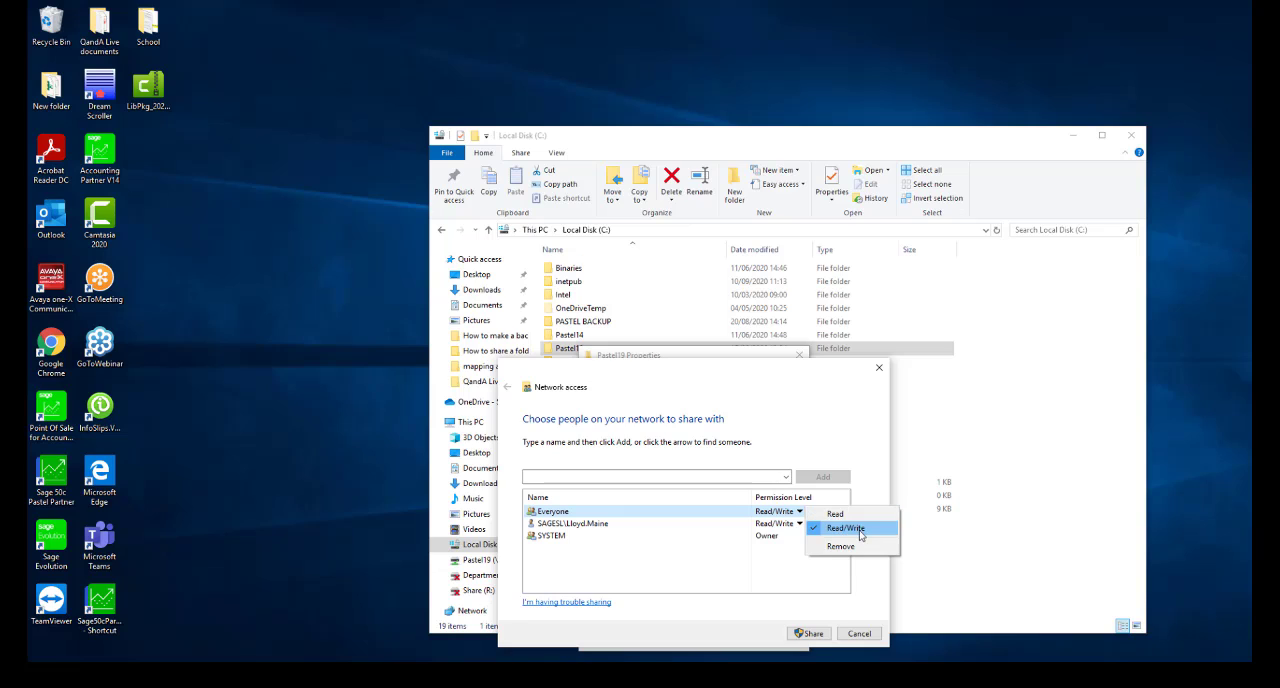
click(848, 528)
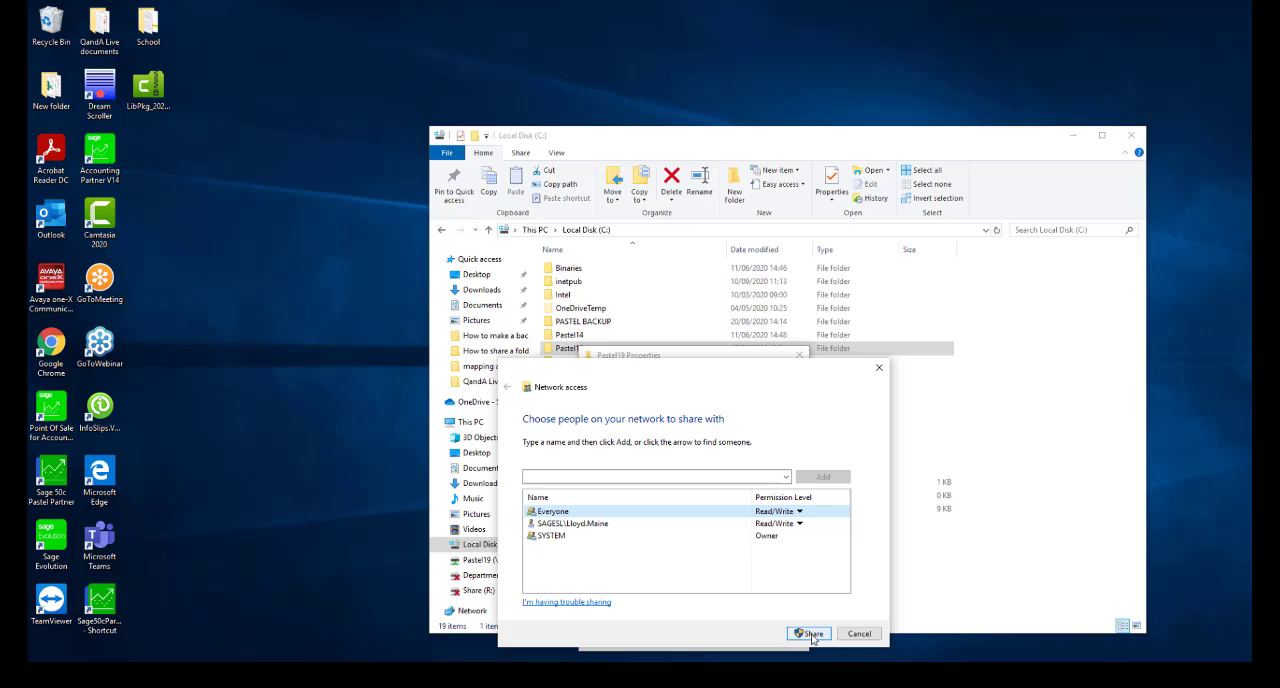
click(811, 633)
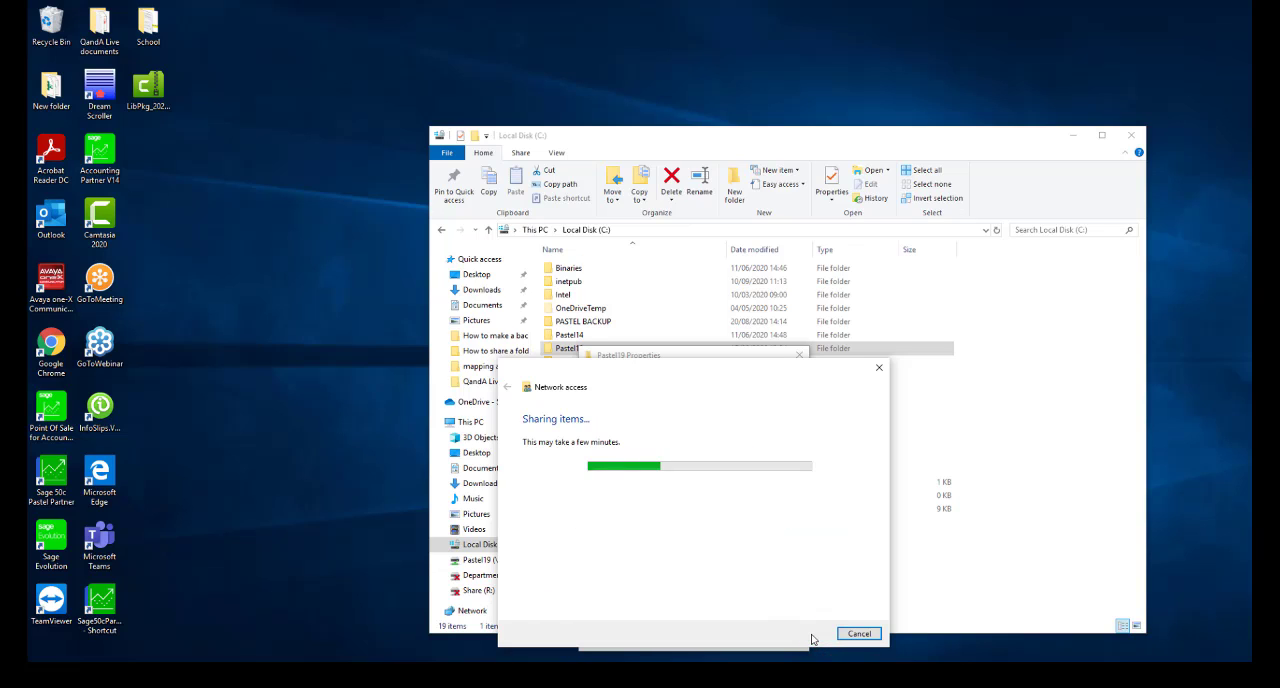